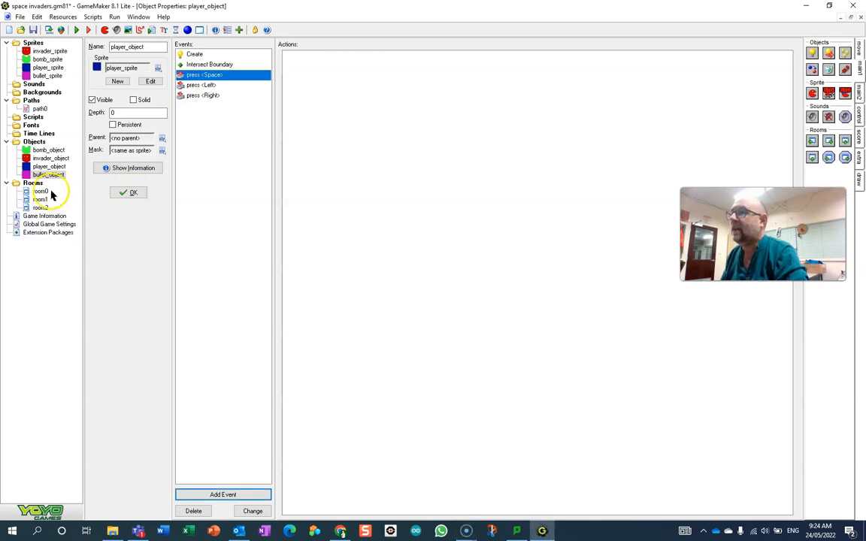
# - Open room0 to view the two invaders and the player ship
pyautogui.doubleClick(41, 191)
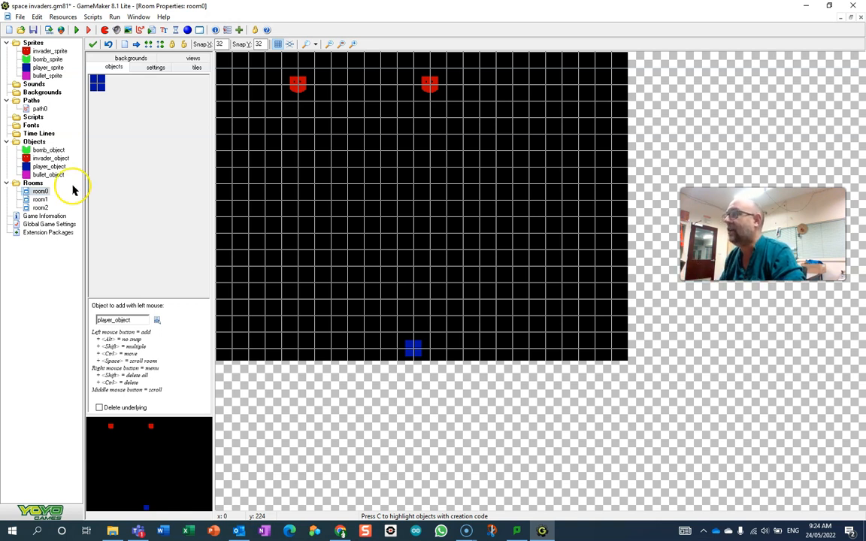
pyautogui.moveTo(496, 221)
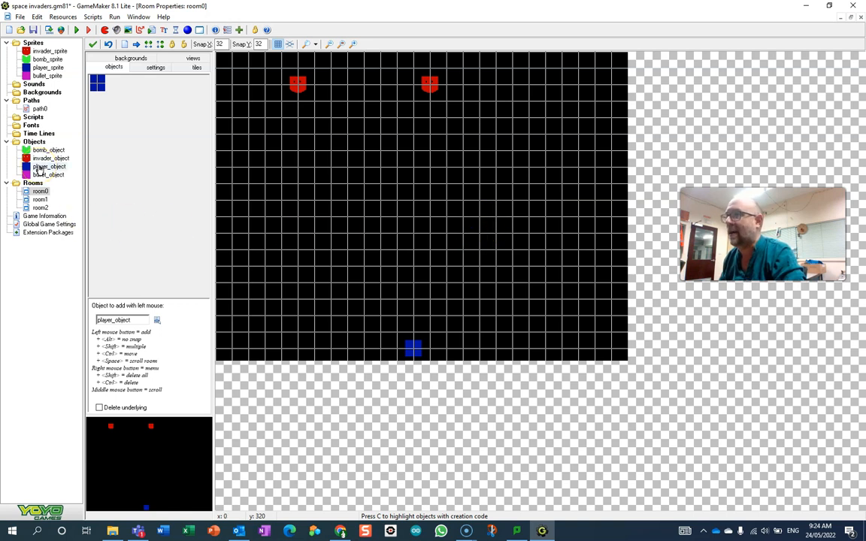
# - In player_object, delete the old Space key-press event and add a new Space key-press event
pyautogui.doubleClick(48, 166)
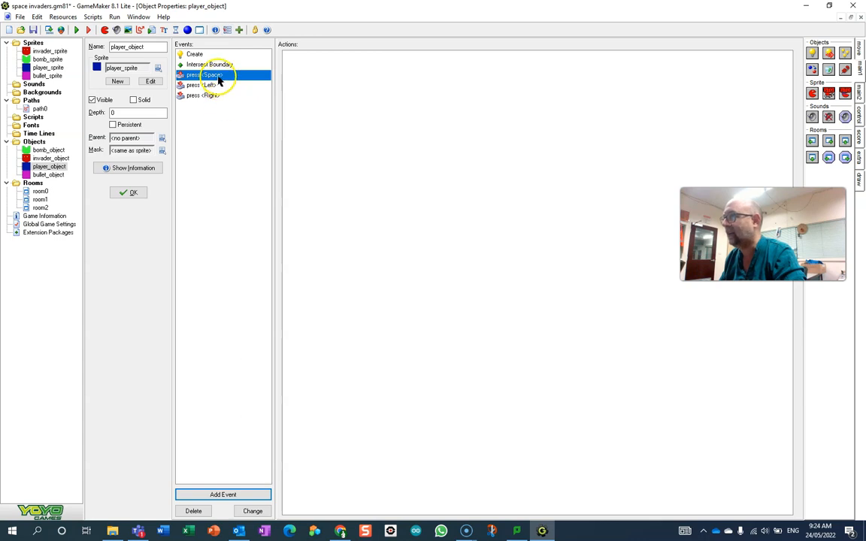
pyautogui.rightClick(203, 74)
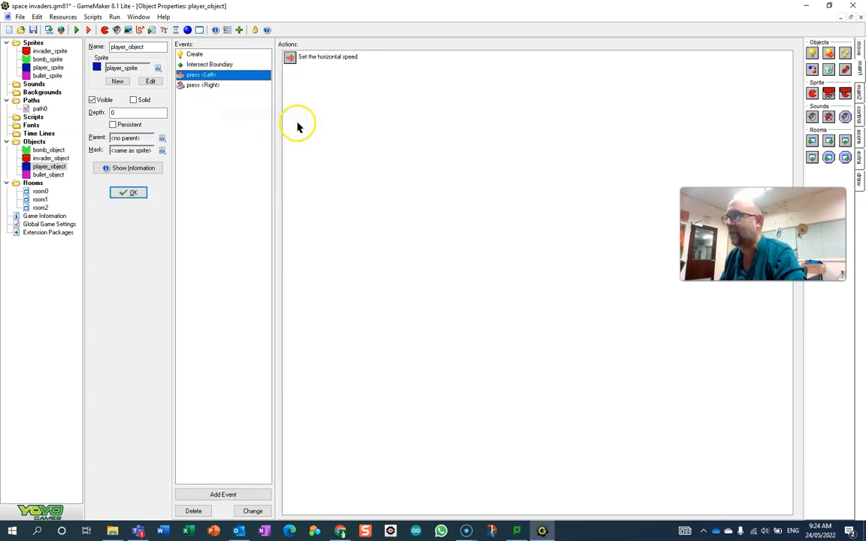
pyautogui.click(223, 495)
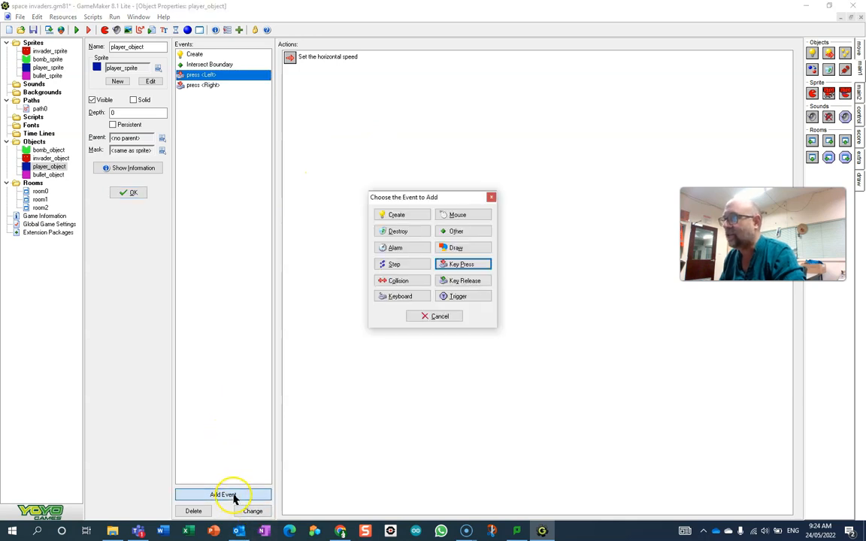
pyautogui.click(461, 264)
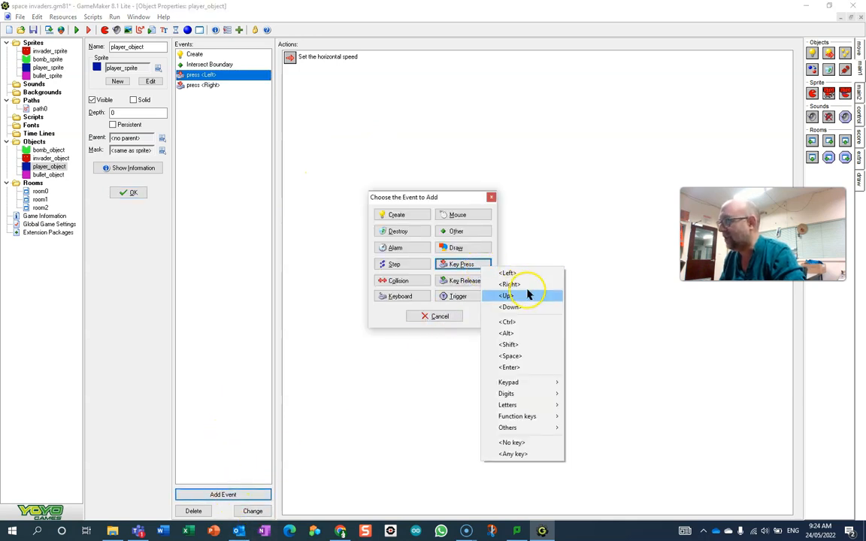
pyautogui.click(509, 355)
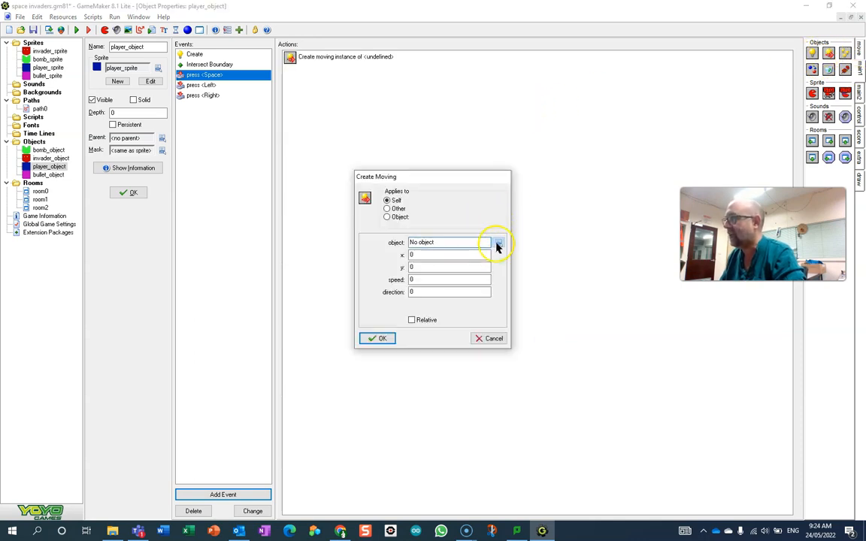
# - Create bullet_object relative to the player at y -20, speed 7, direction 90
pyautogui.click(498, 242)
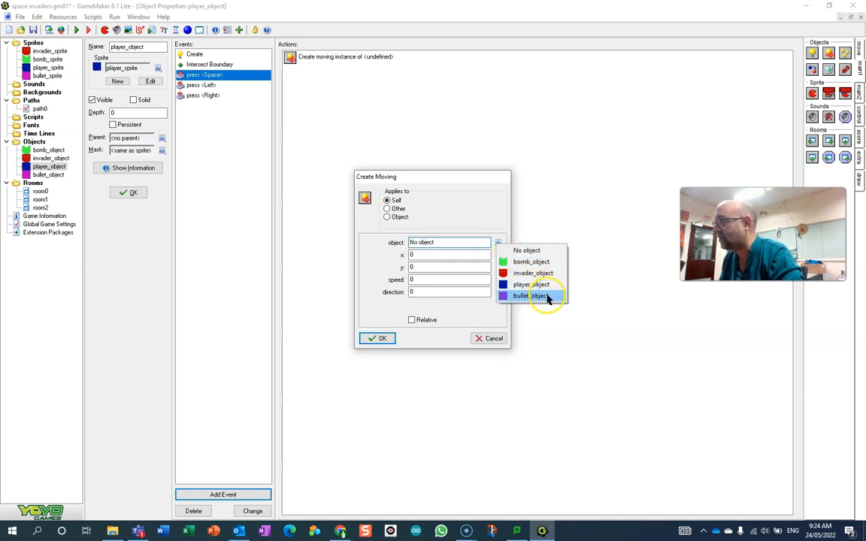
pyautogui.click(529, 296)
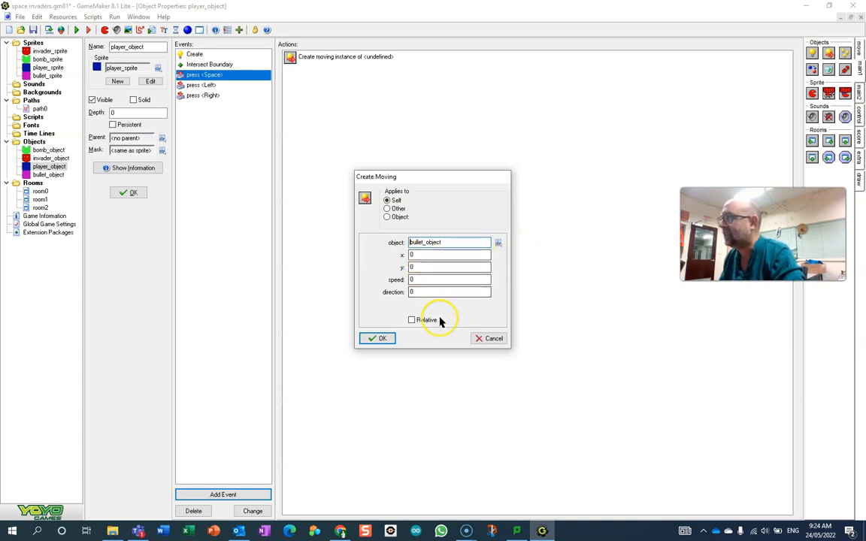
pyautogui.click(411, 319)
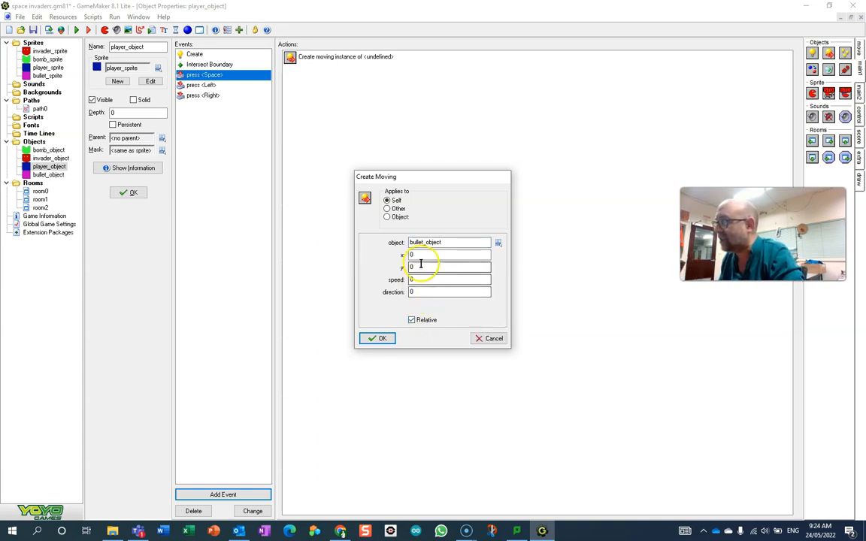
pyautogui.click(449, 267)
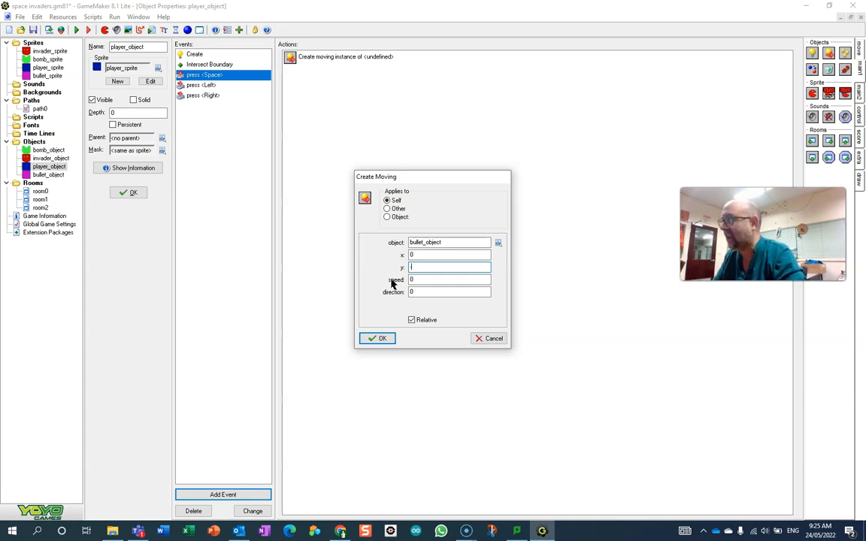
pyautogui.write('-20')
pyautogui.click(448, 279)
pyautogui.write('7')
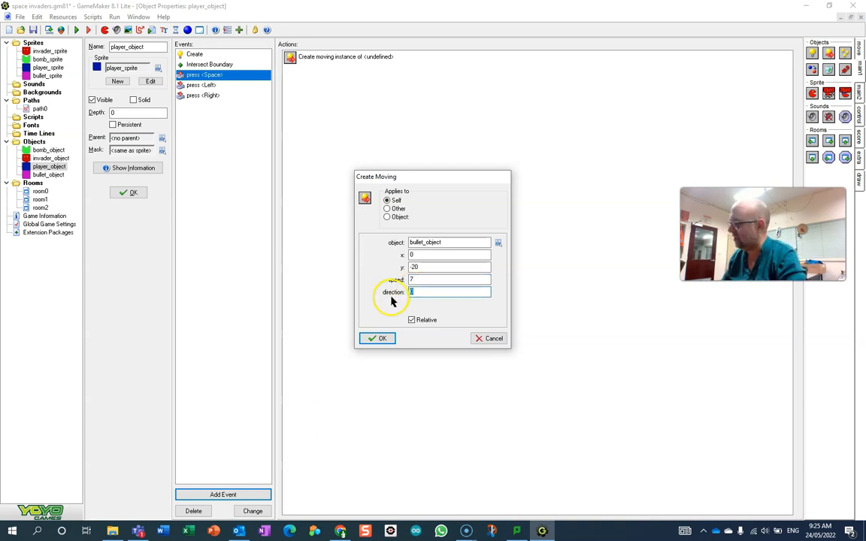
pyautogui.write('90')
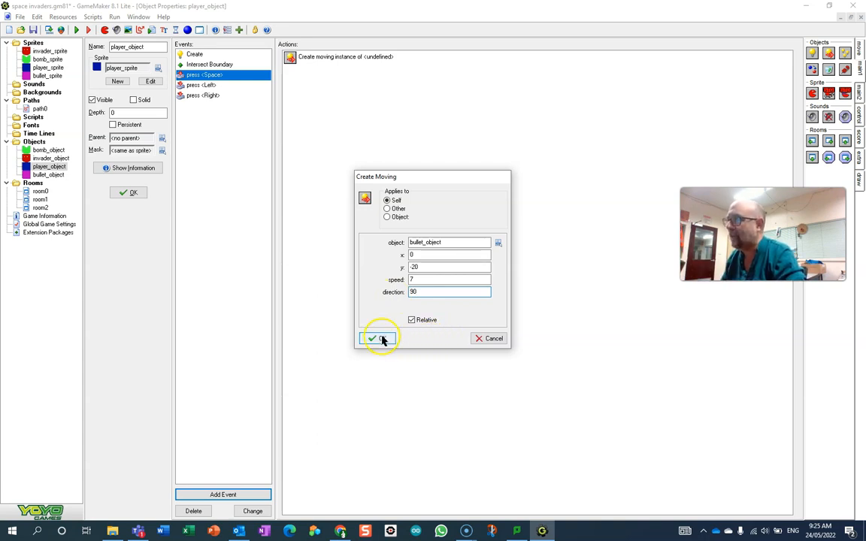
# - Confirm the Create Moving action for bullet_object
pyautogui.click(377, 338)
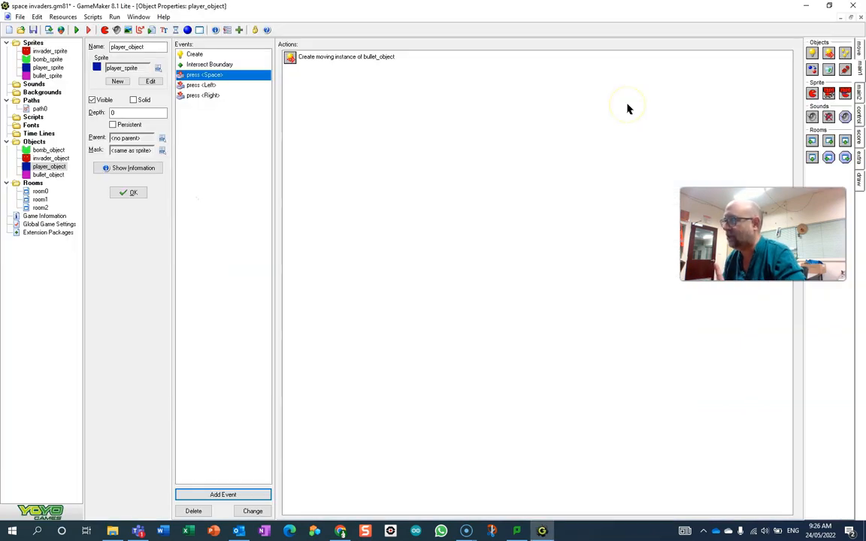
pyautogui.moveTo(203, 146)
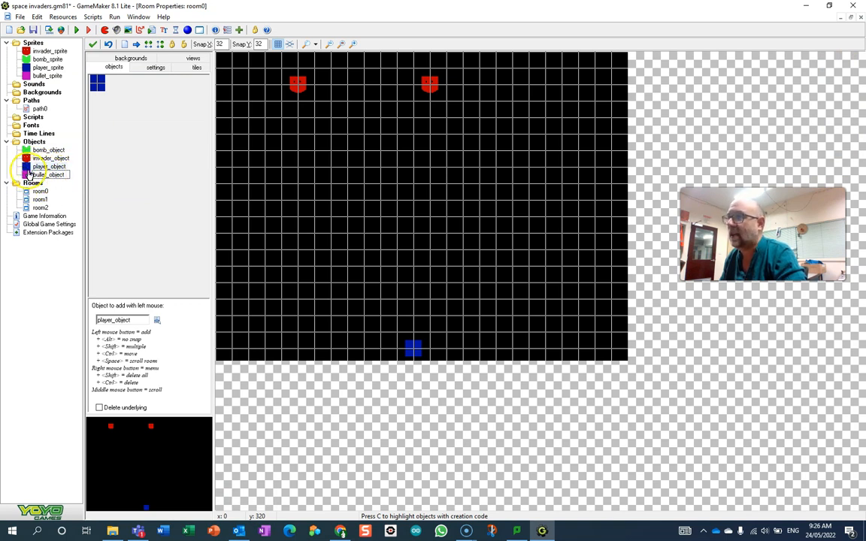
# - Give bullet_object an Intersect Boundary event that destroys the instance itself
pyautogui.doubleClick(47, 174)
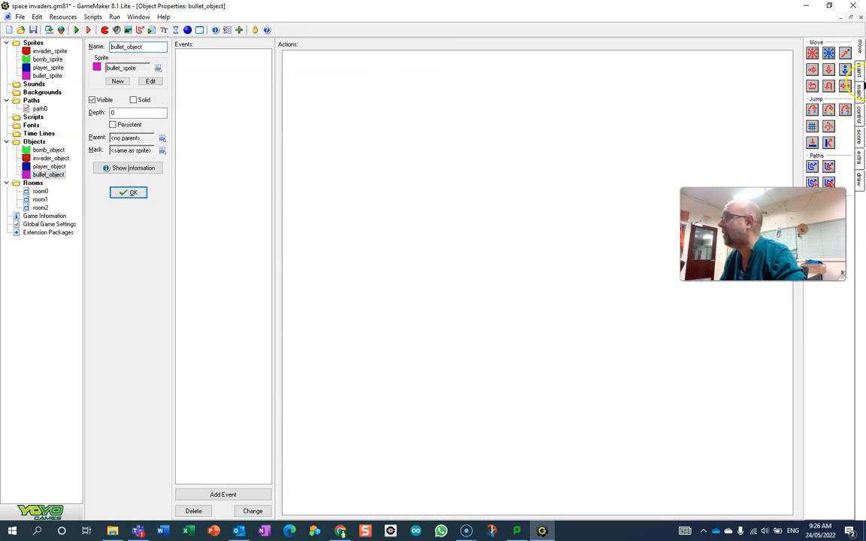
pyautogui.click(223, 494)
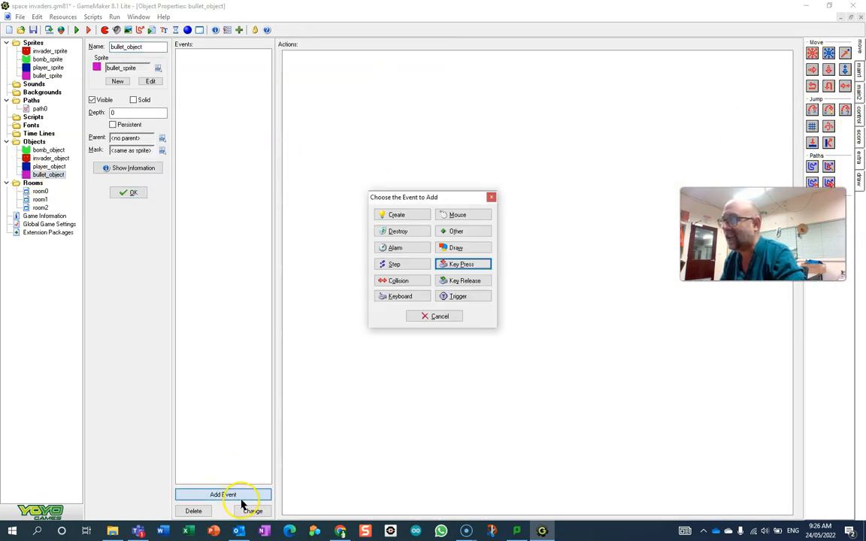
pyautogui.click(461, 264)
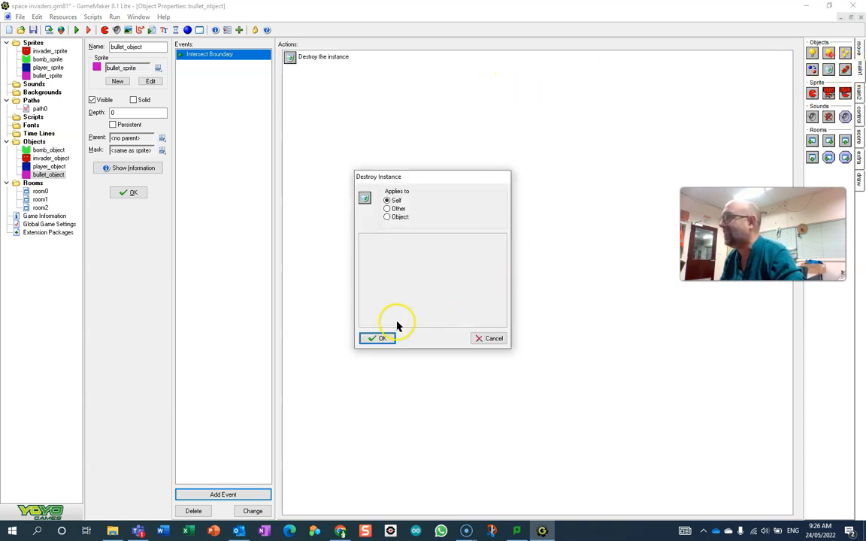
pyautogui.click(378, 339)
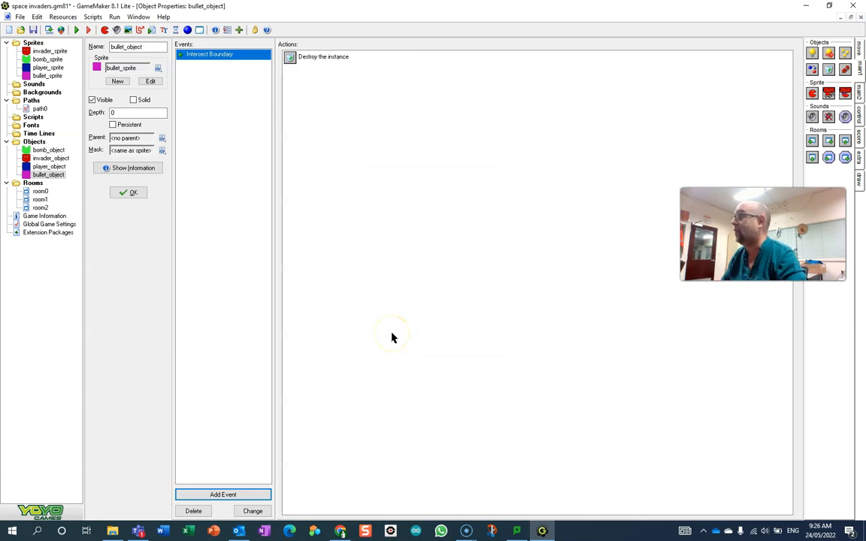